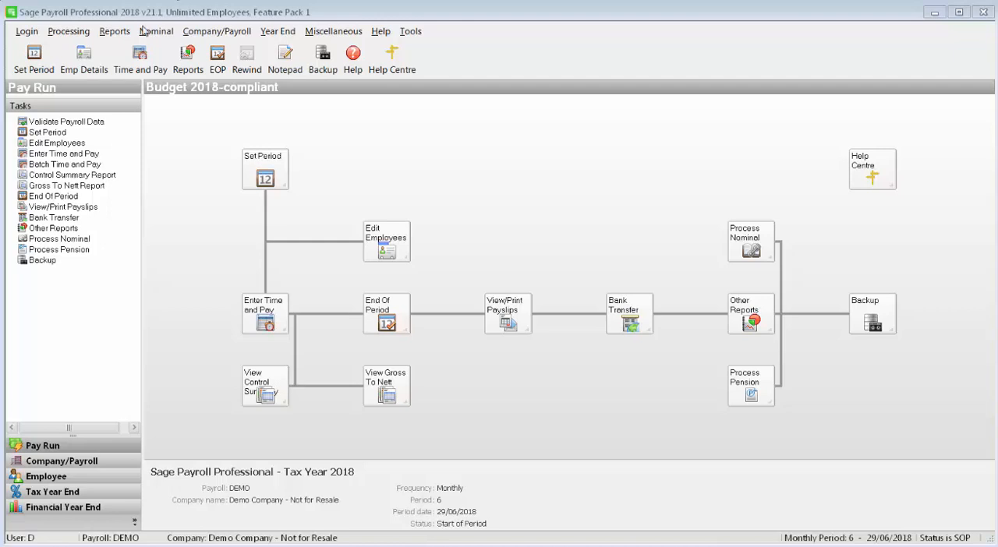
# Show the Company reports list with the CSO surveys, Gross to Nett and Revenue exports.
pyautogui.click(187, 60)
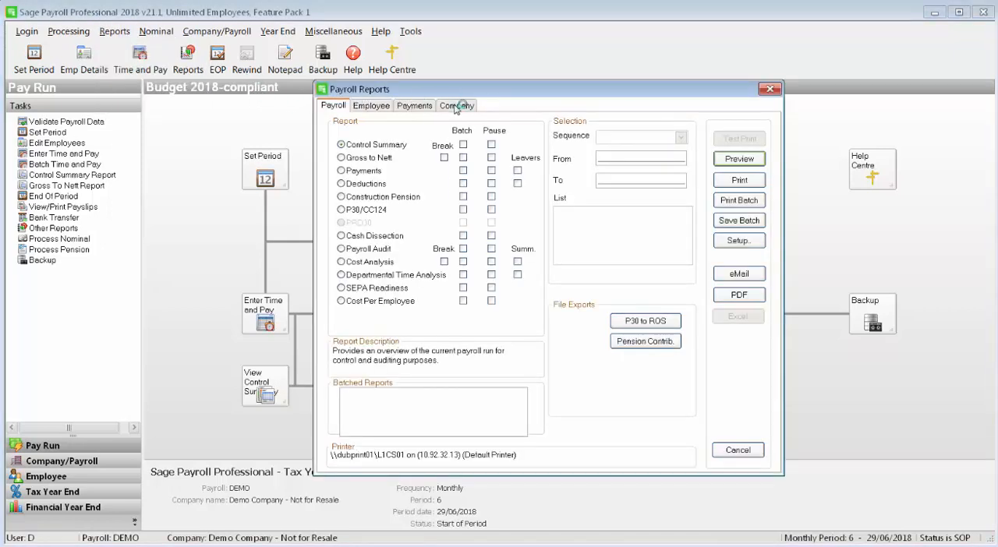
pyautogui.click(455, 106)
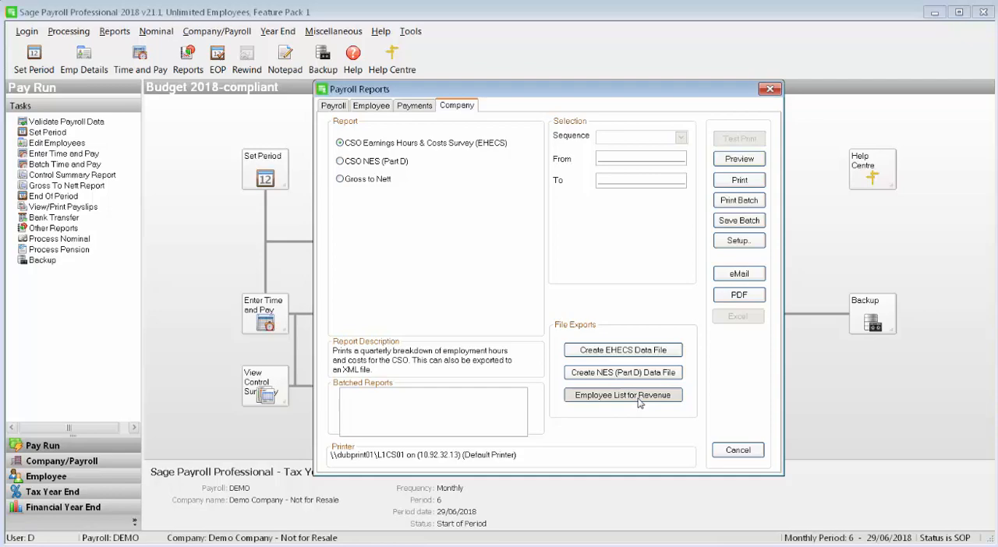
# Create the Employee List for Revenue for DEMO and NOEE payrolls, saved as EmployeeList.xml.
pyautogui.click(622, 396)
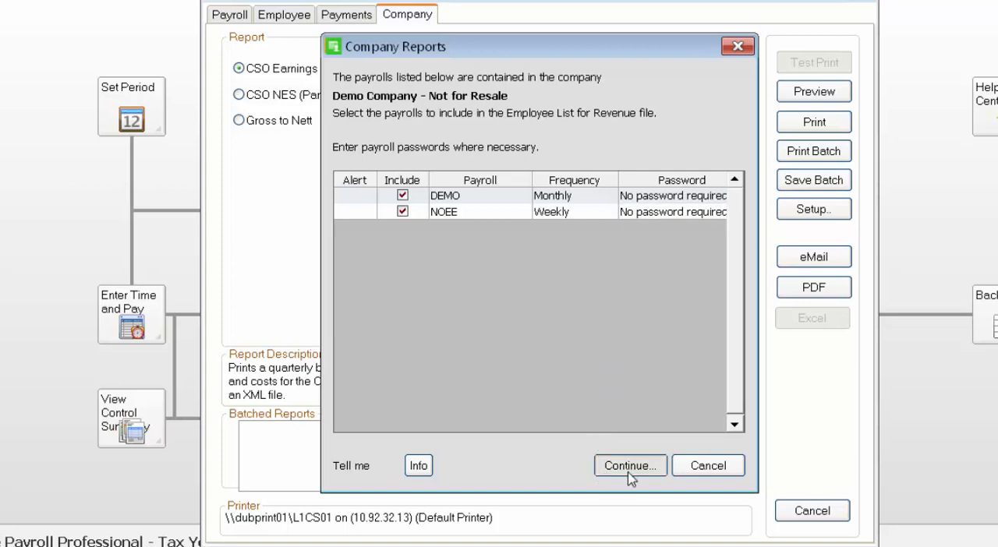
pyautogui.click(630, 464)
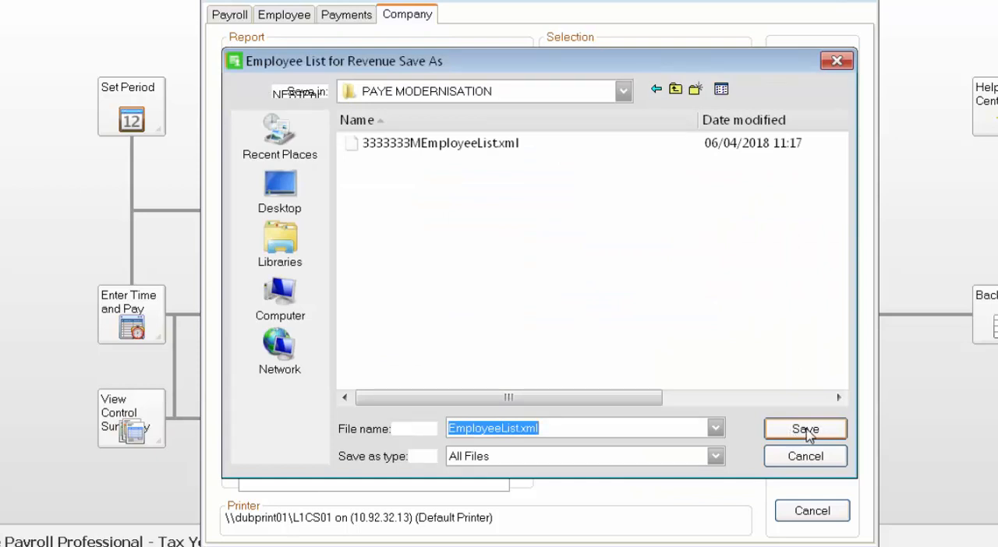
pyautogui.click(805, 428)
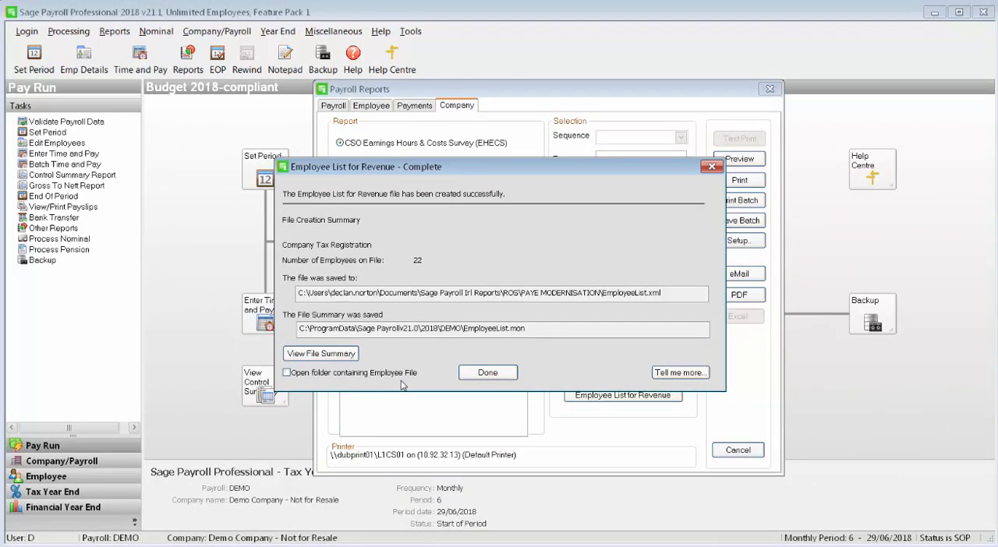
pyautogui.moveTo(321, 352)
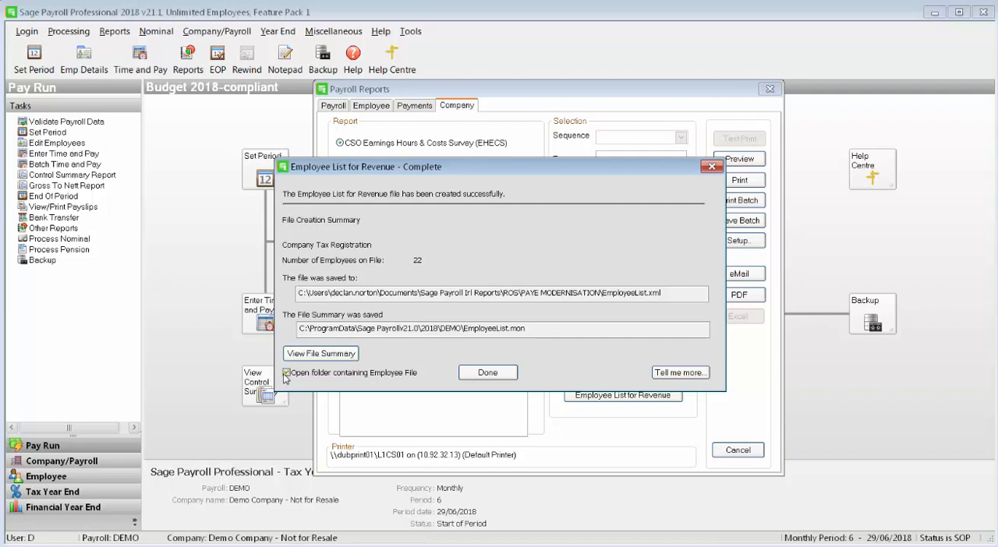
# Finish with 'Open folder containing Employee File' ticked so the PAYE Modernisation folder opens.
pyautogui.click(287, 373)
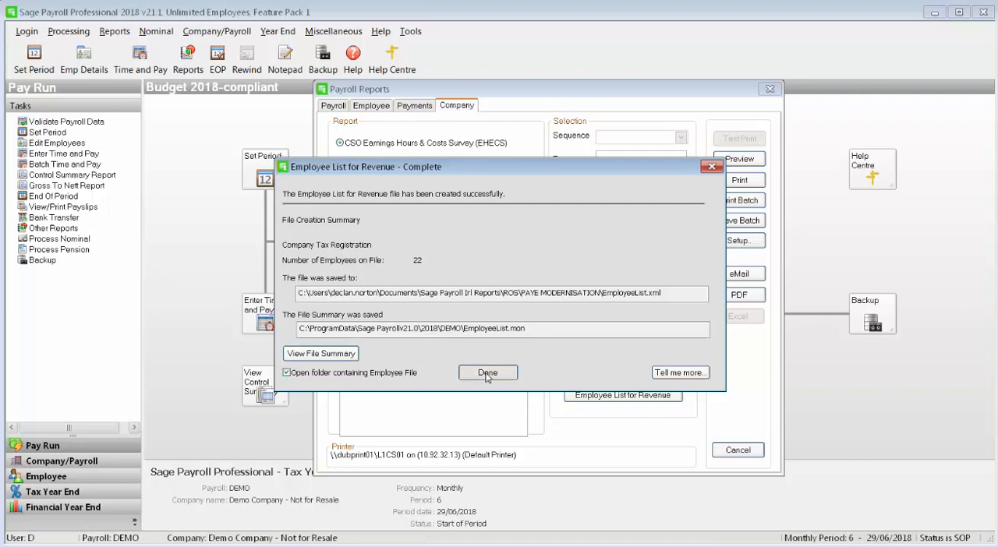
pyautogui.click(486, 371)
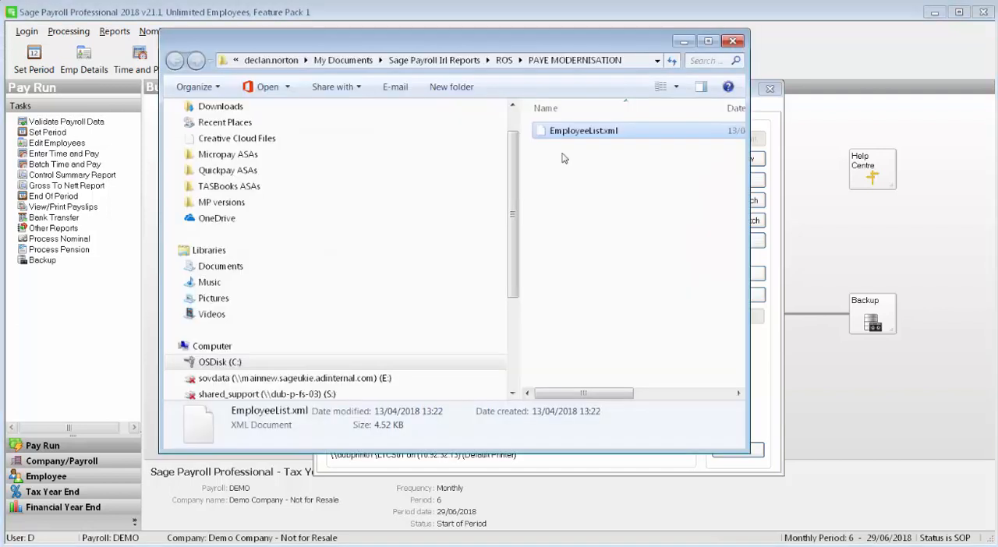